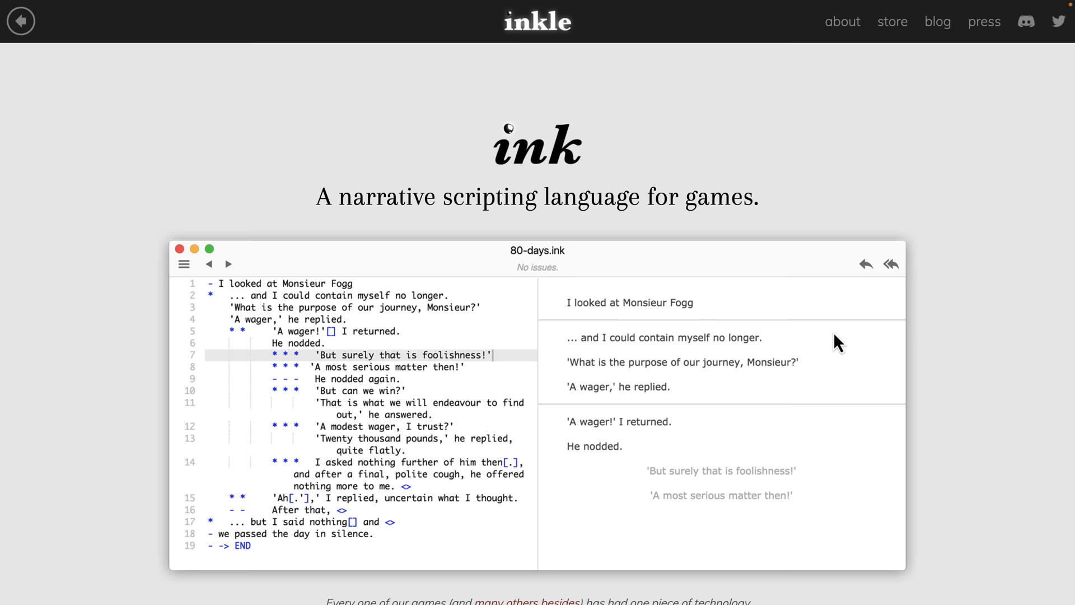
Step: Scroll down the inkle home page past the A Highland Song and Sorcery! banners
scroll("down", 3)
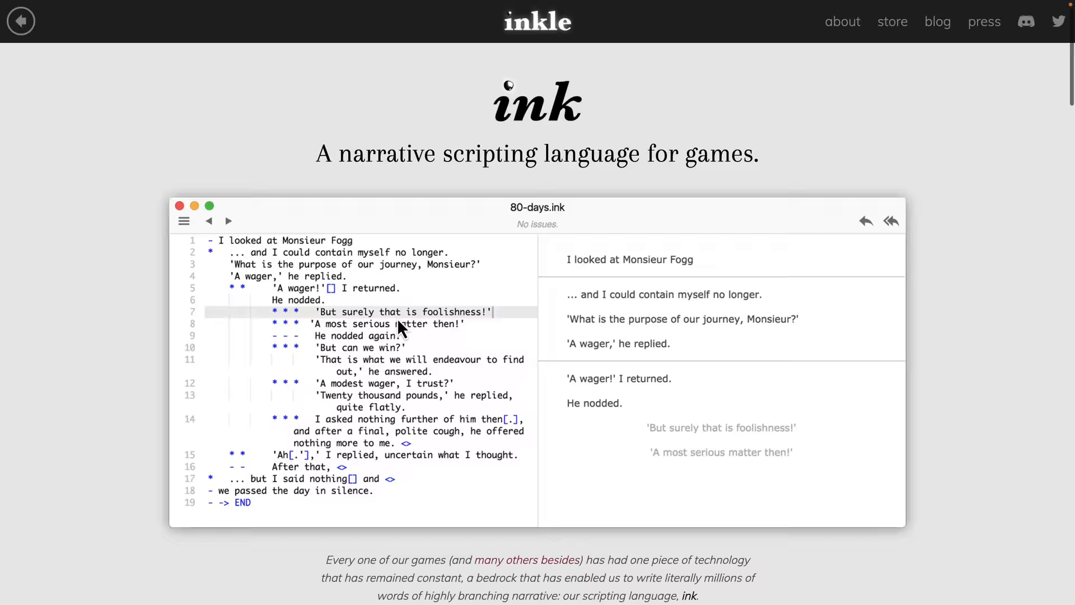
scroll("down", 3)
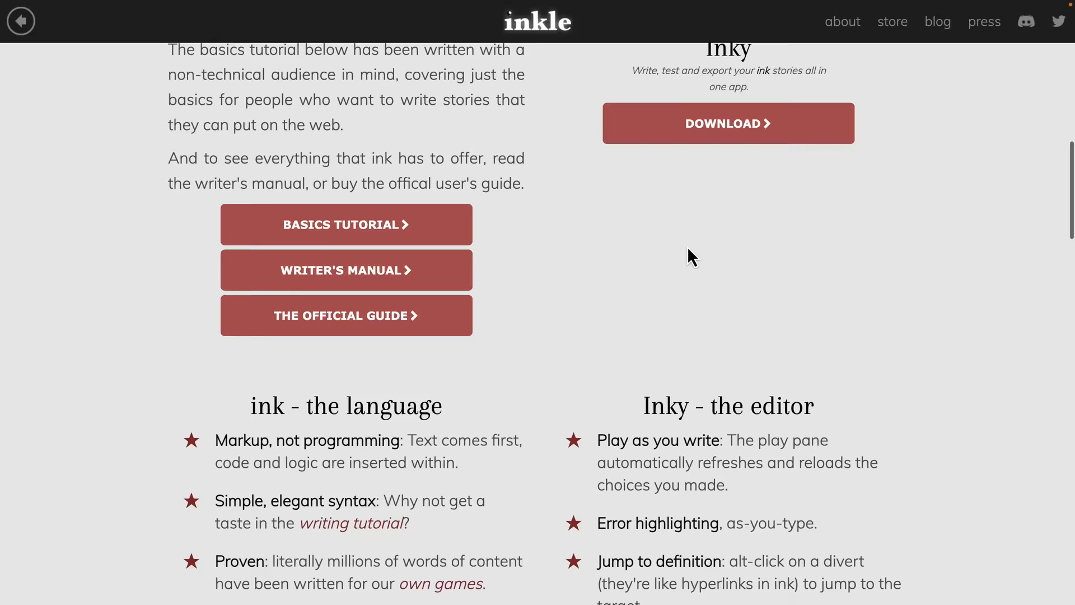
scroll("down", 3)
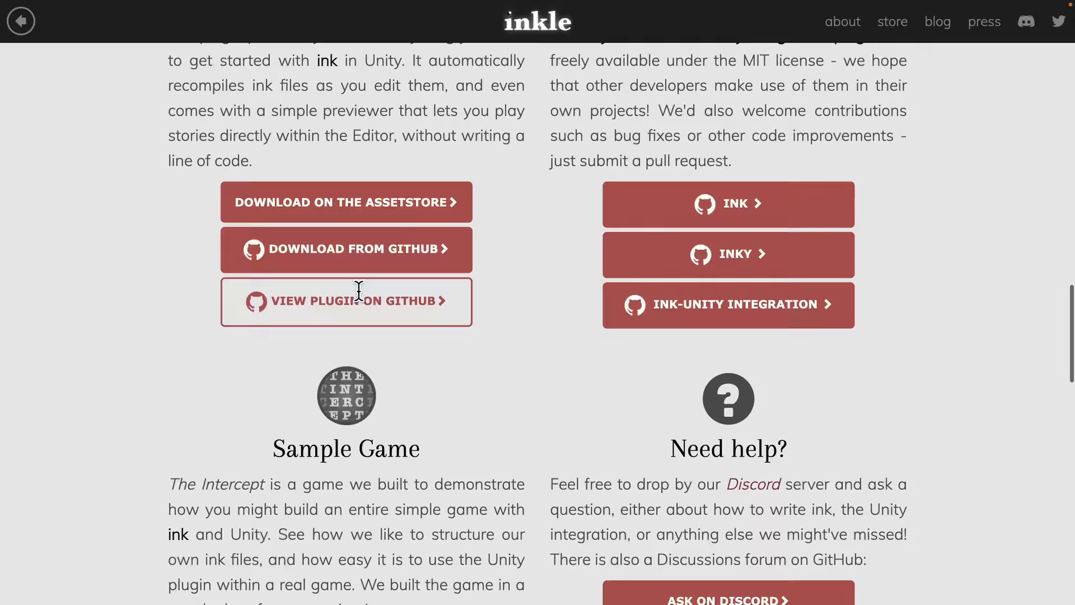
scroll("down", 3)
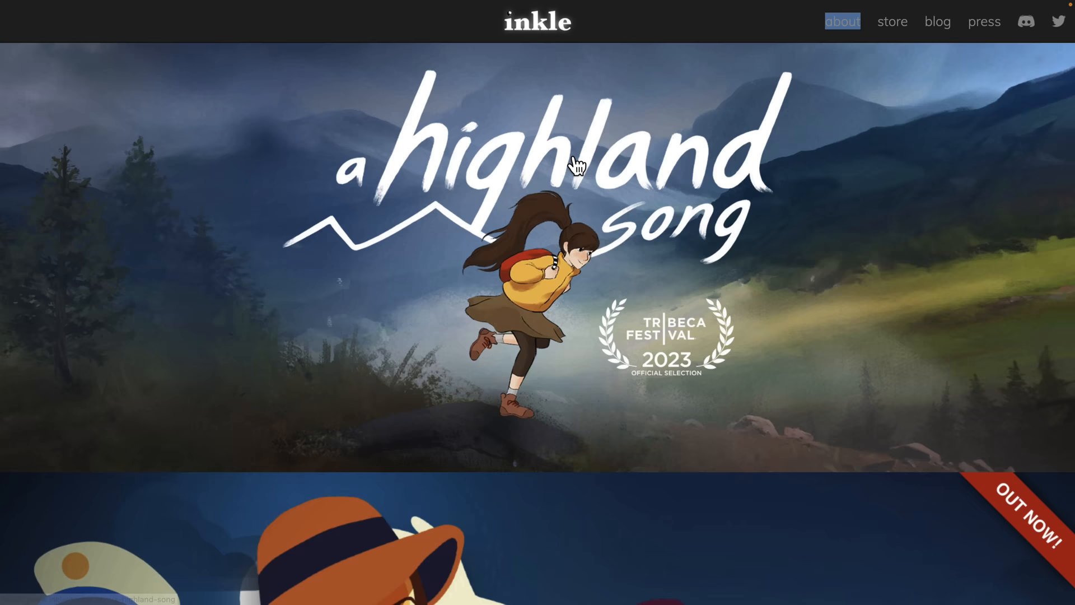
scroll("down", 3)
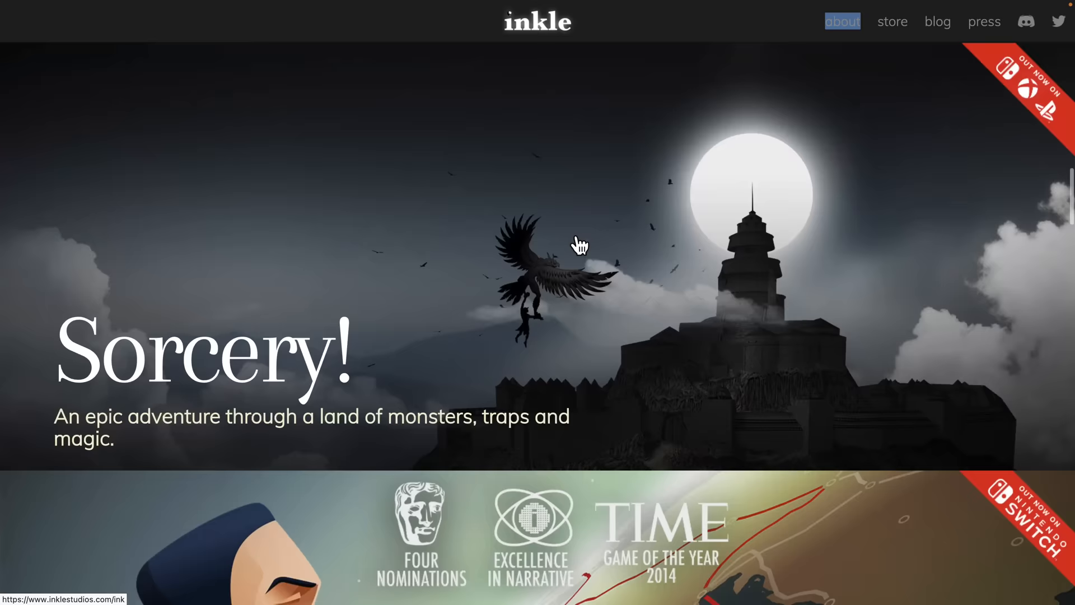
scroll("down", 3)
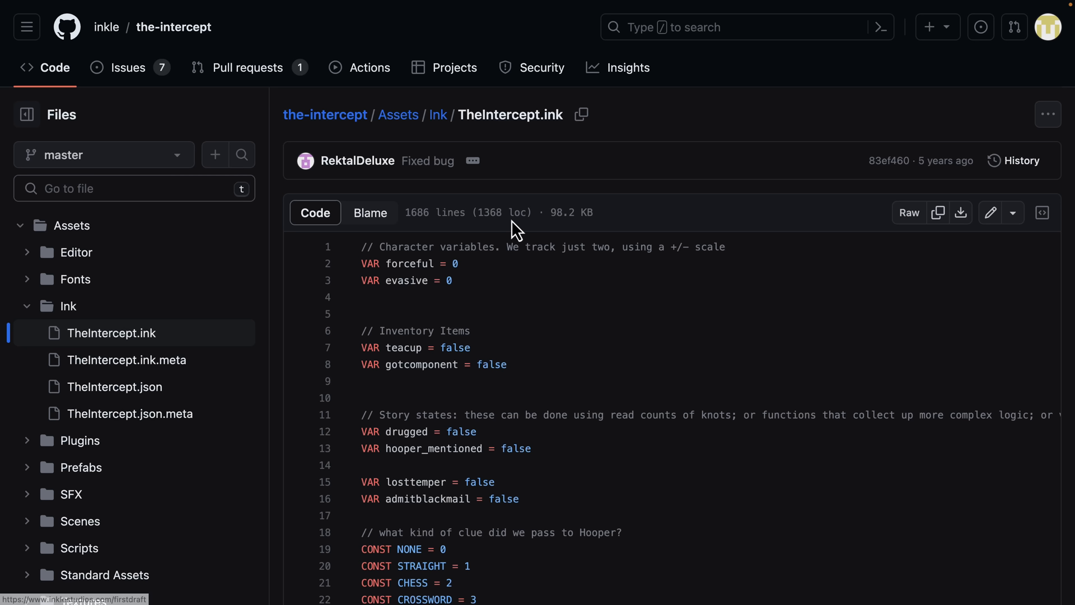
mouse_move(691, 350)
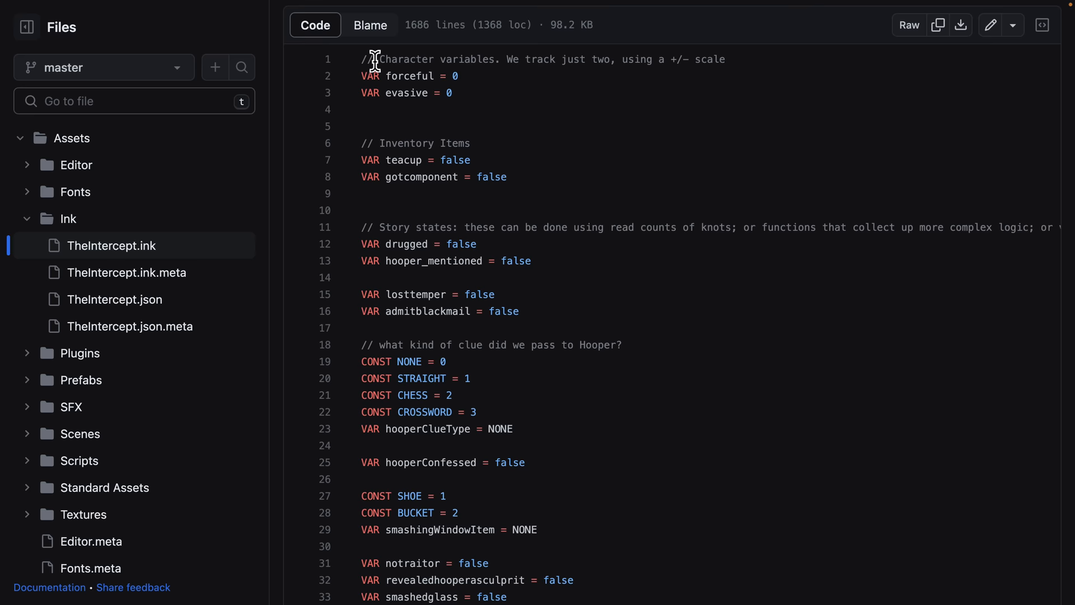
Step: Scroll TheIntercept.ink down to the story's start knot and opening choices around line 80
scroll("down", 3)
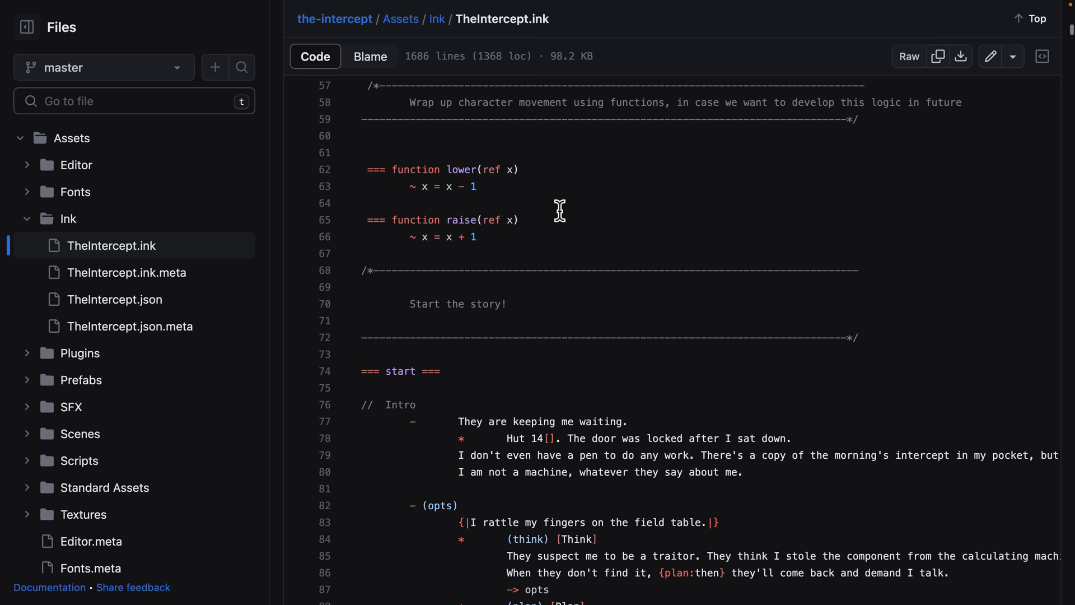
scroll("down", 3)
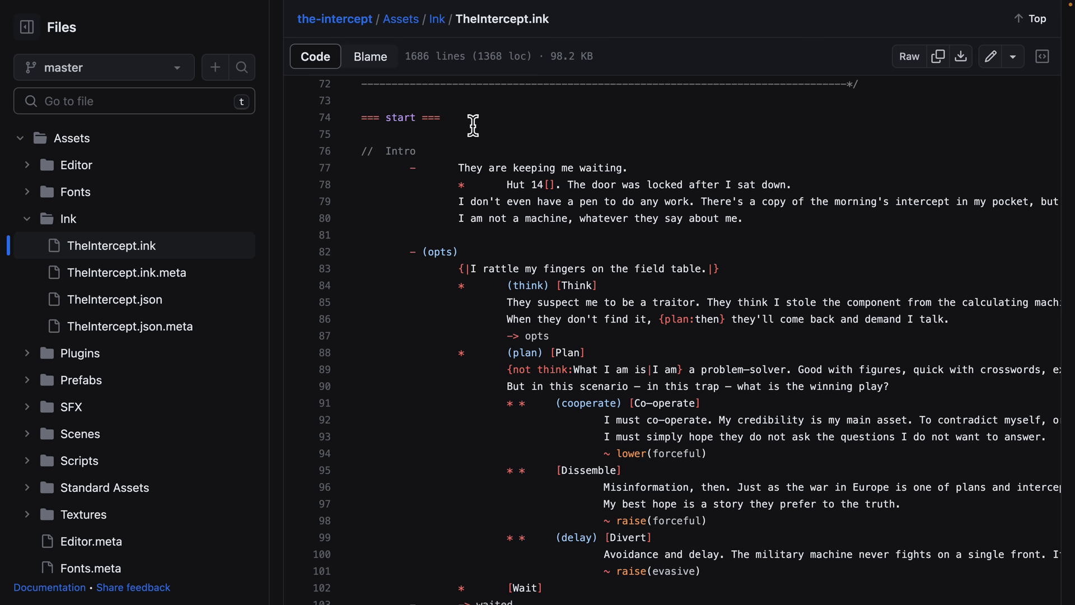
scroll("down", 3)
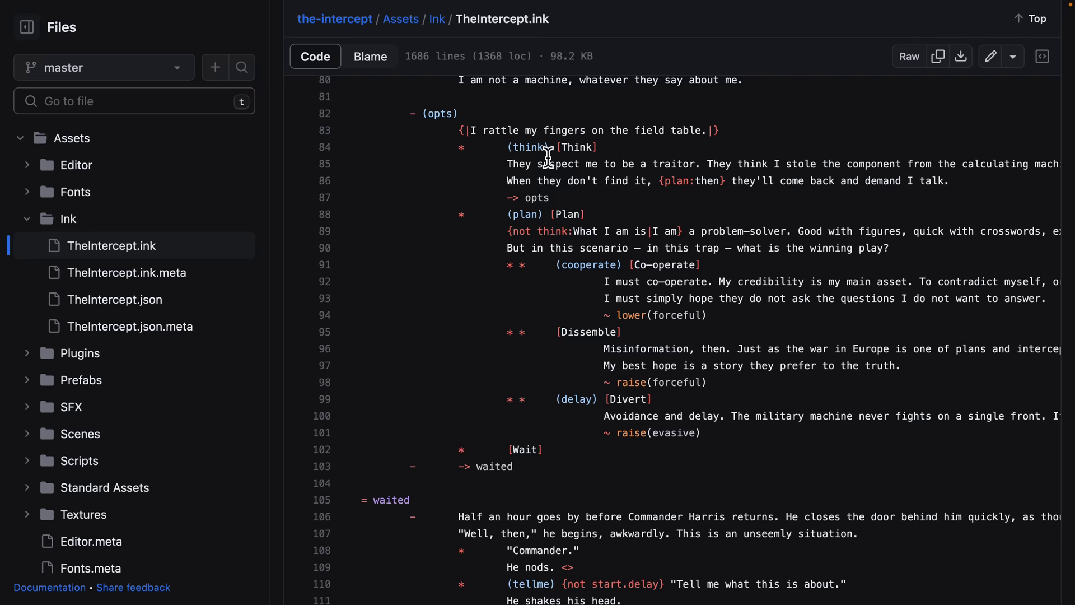
scroll("down", 3)
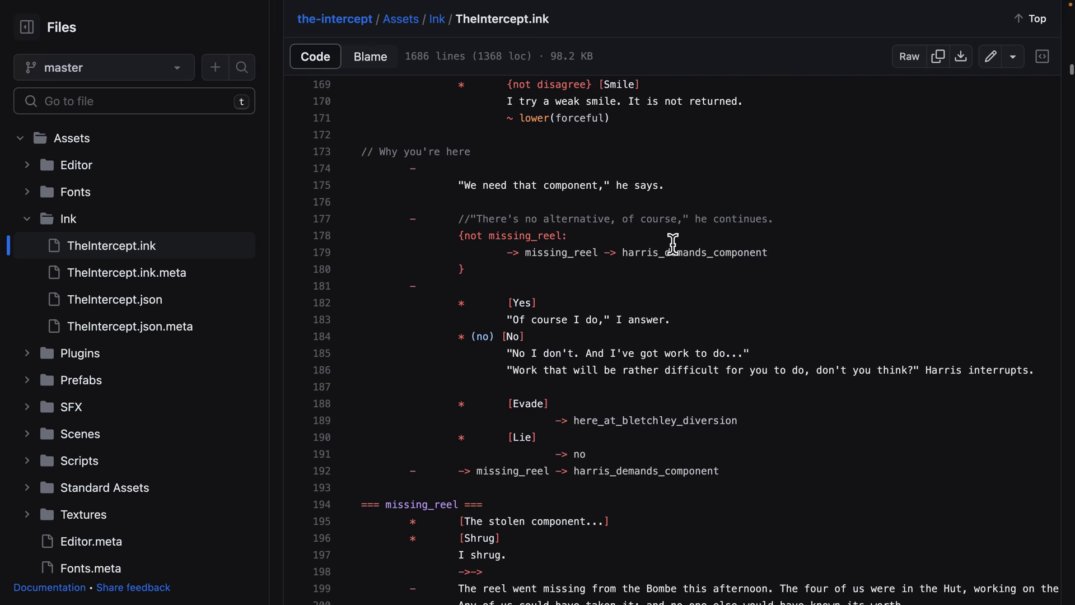
scroll("down", 3)
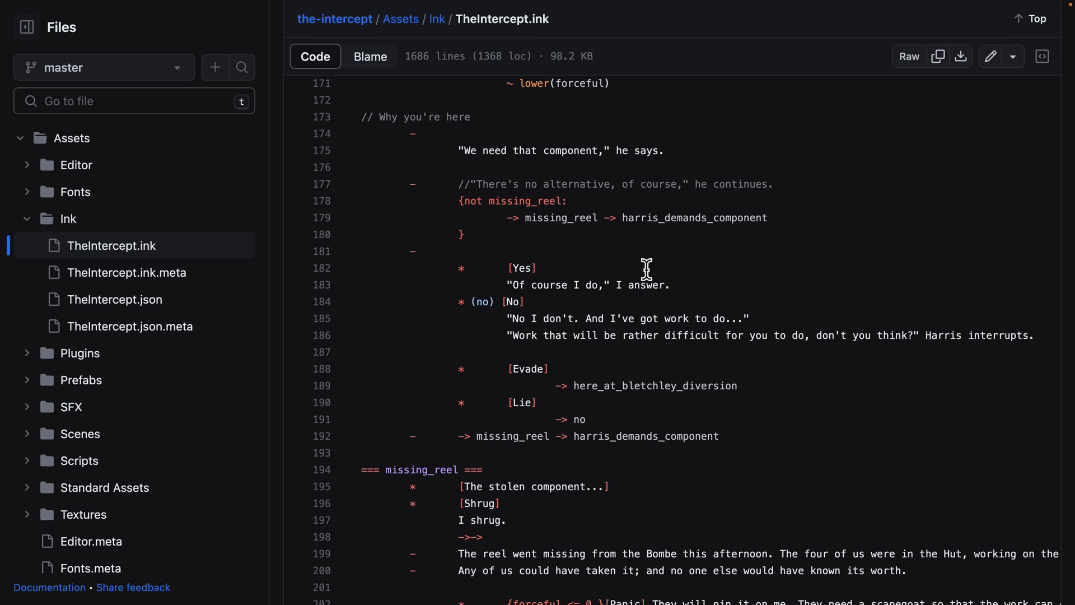
scroll("down", 3)
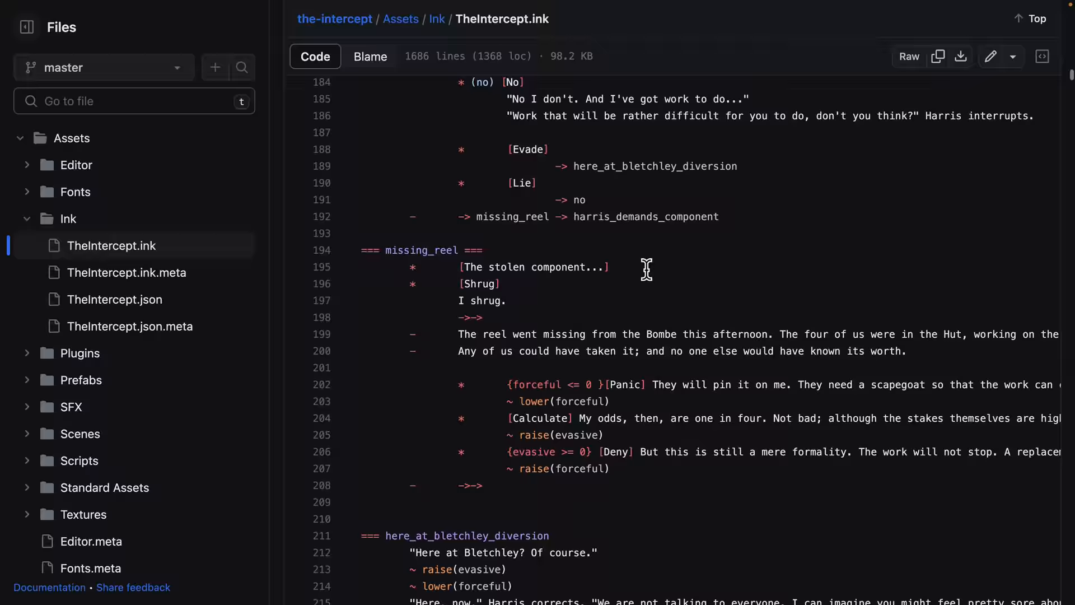
scroll("down", 3)
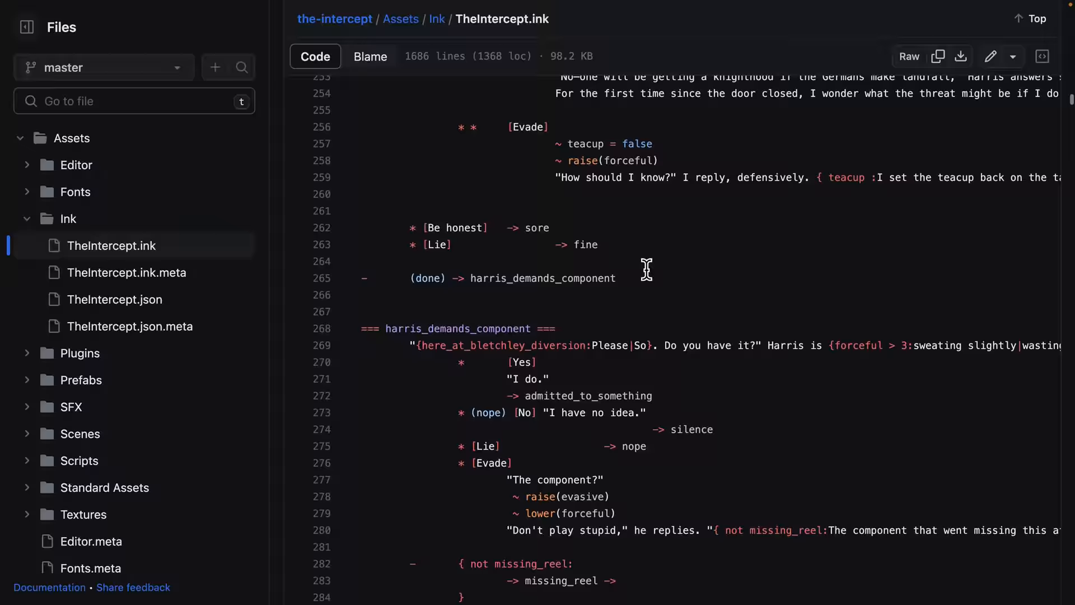
scroll("down", 3)
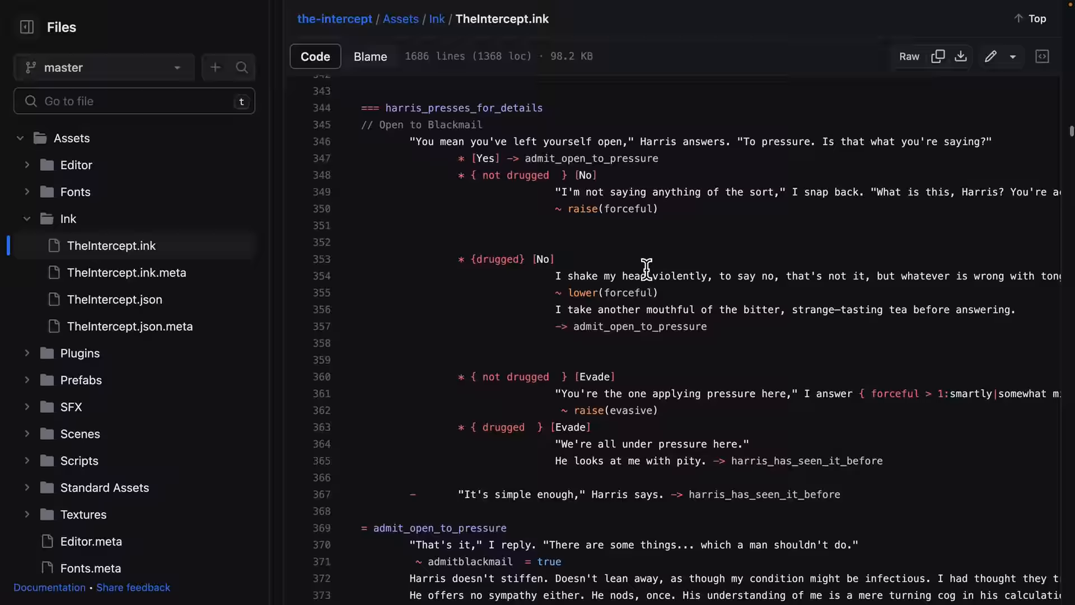
scroll("down", 3)
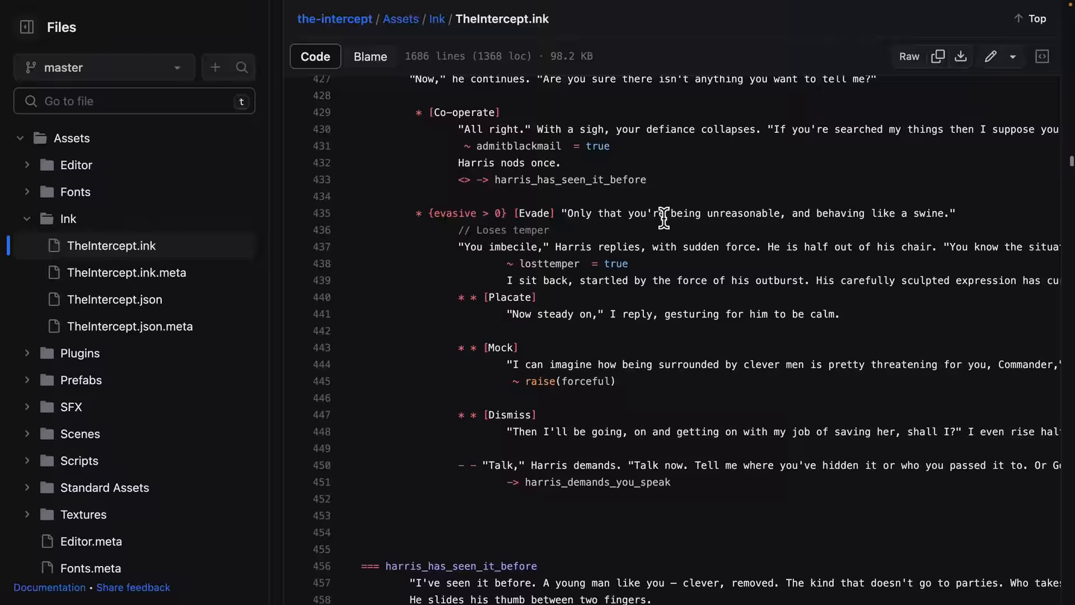
scroll("down", 3)
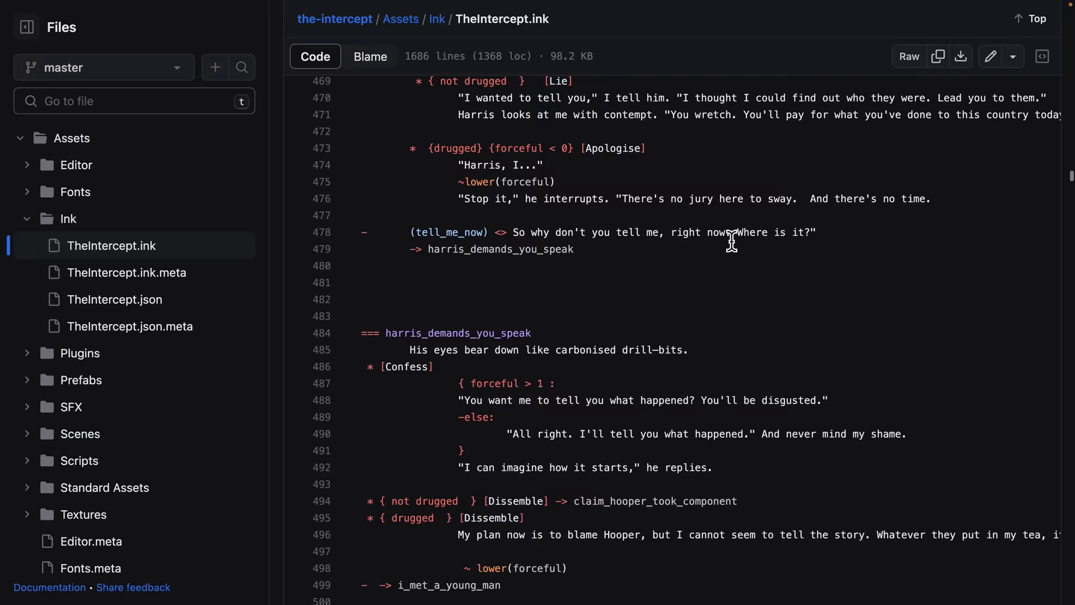
scroll("down", 3)
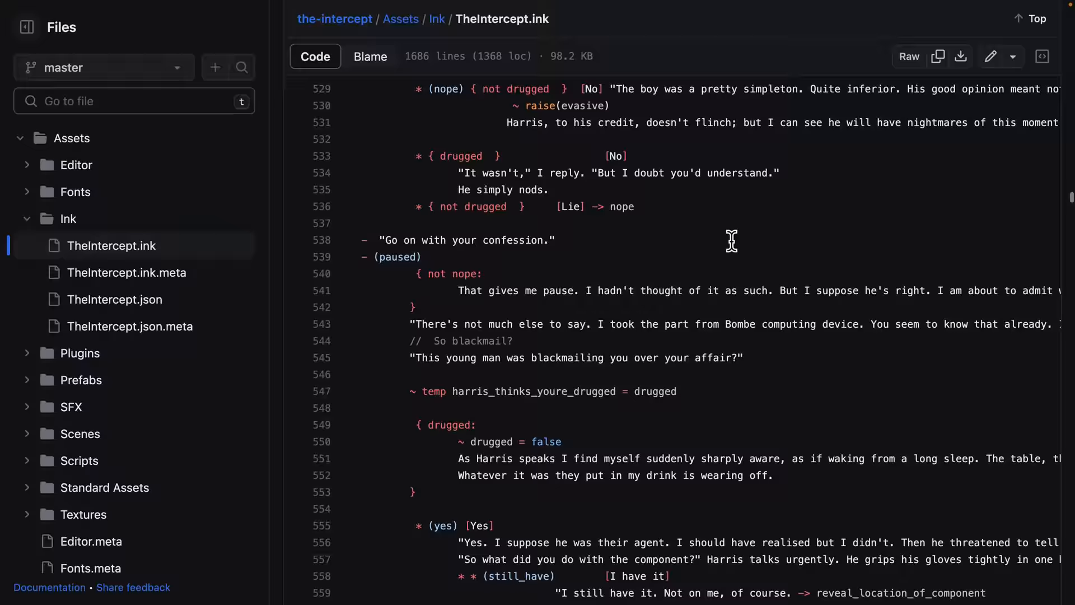
scroll("down", 3)
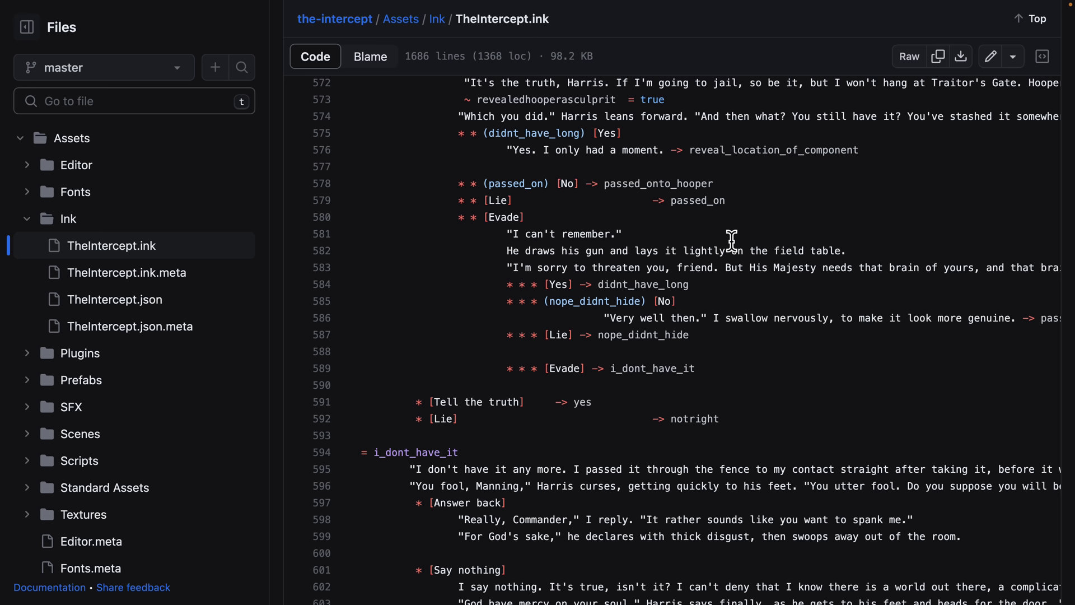
scroll("down", 3)
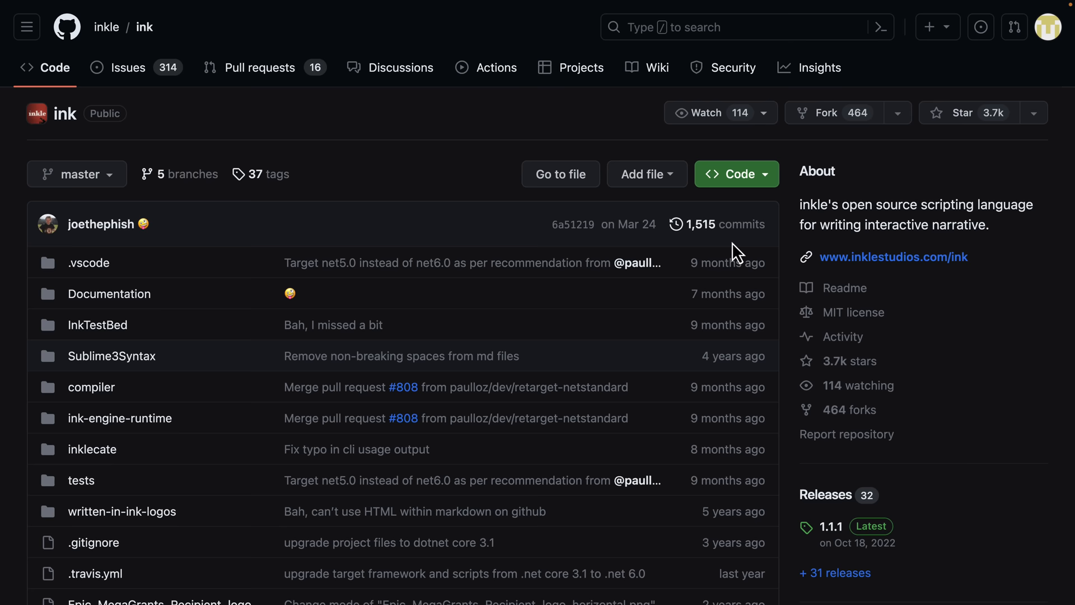
Step: Scroll the inkle/ink repository down to the README introduction and tutorial sample script
scroll("down", 3)
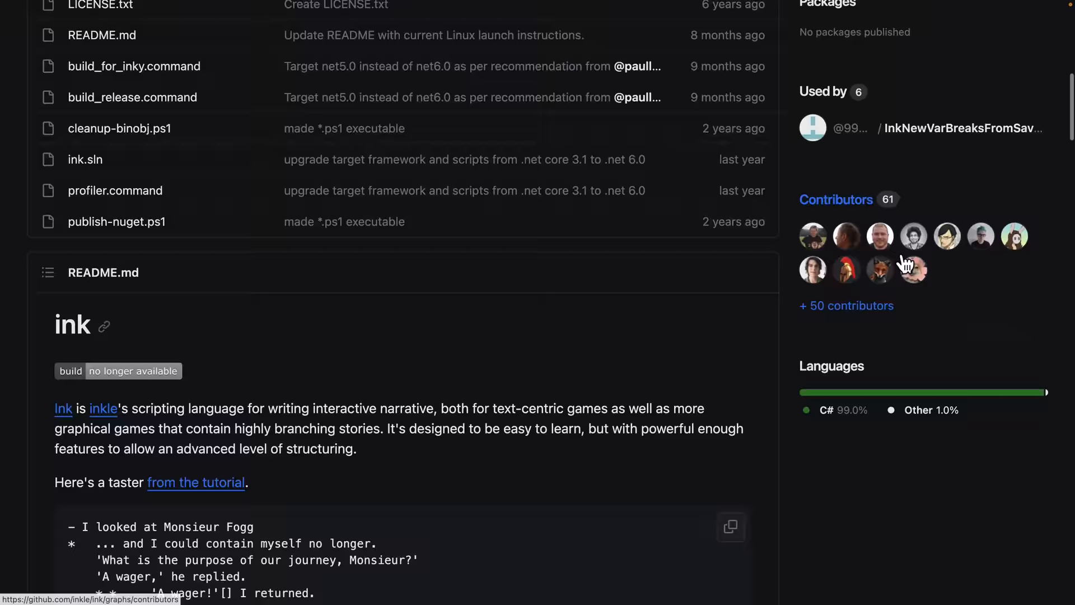
scroll("down", 3)
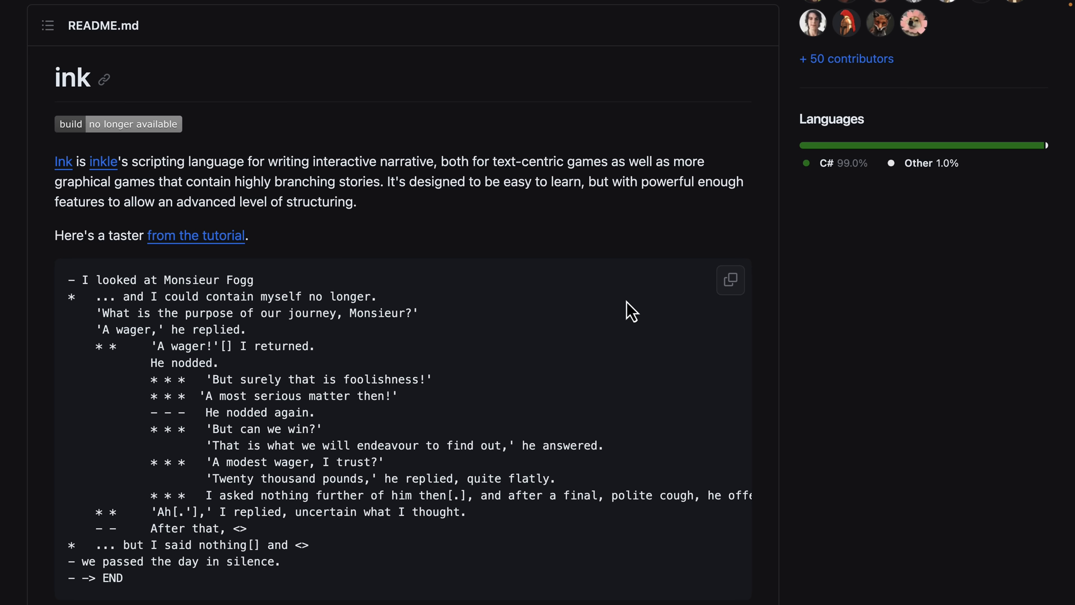
mouse_move(592, 190)
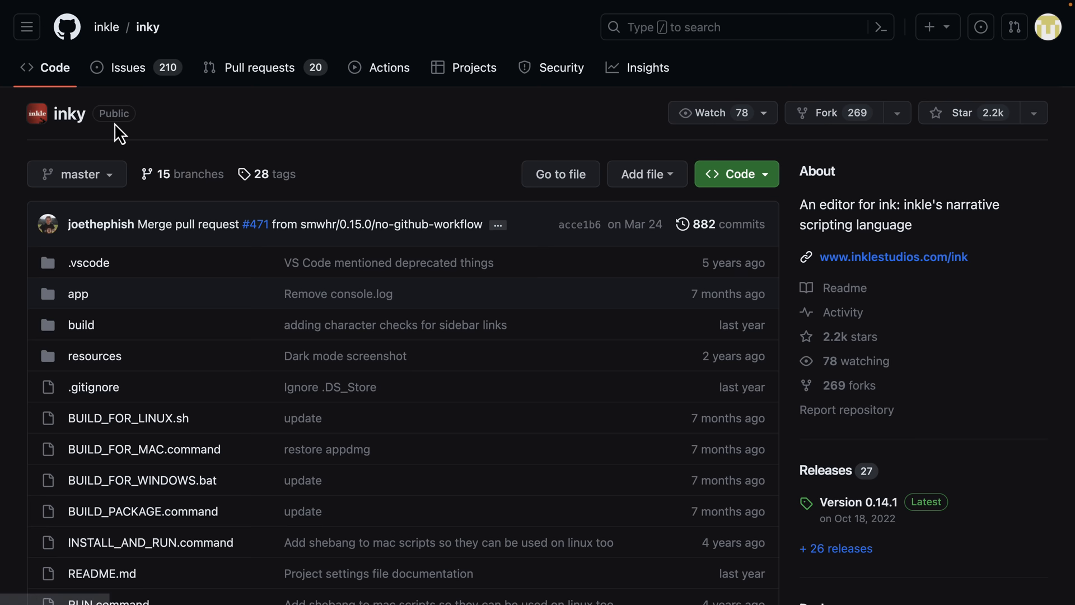
Step: Scroll the Inky README through its Features, Project status and Download sections
scroll("down", 3)
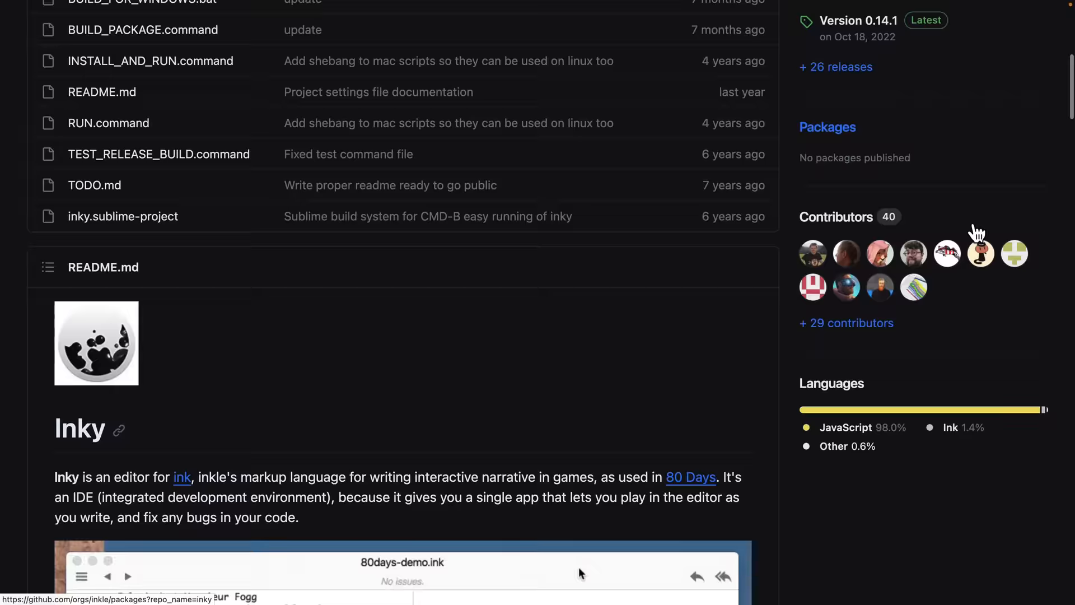
scroll("down", 3)
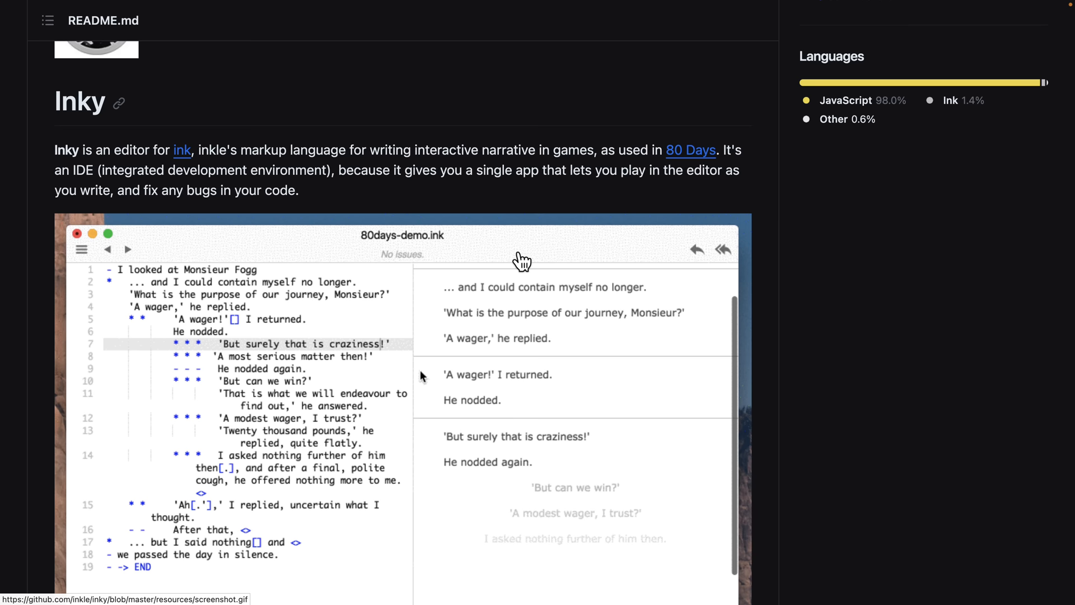
scroll("down", 3)
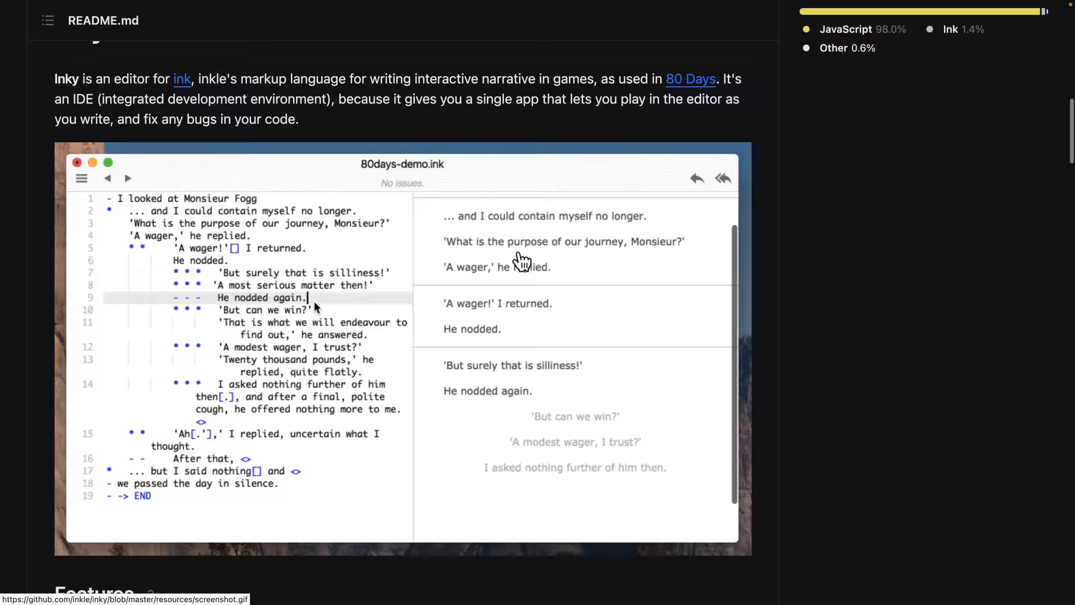
scroll("down", 3)
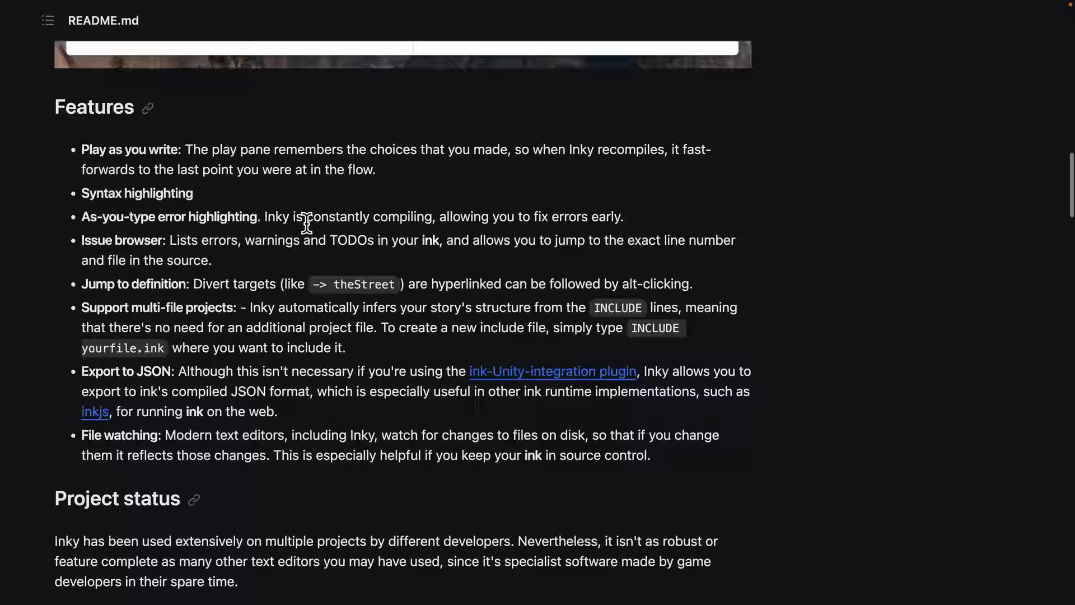
scroll("down", 3)
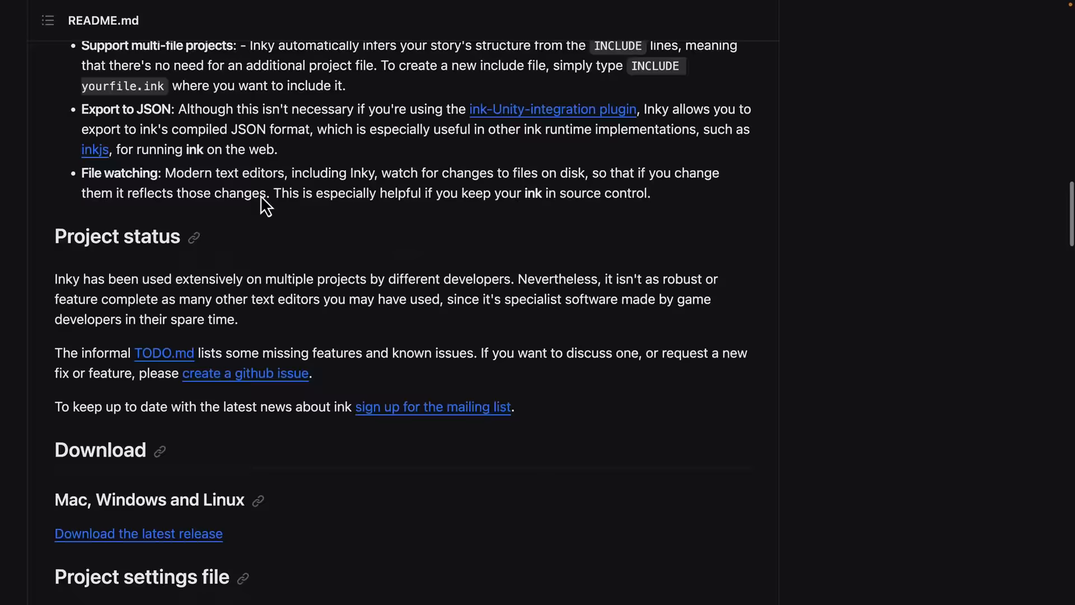
scroll("down", 3)
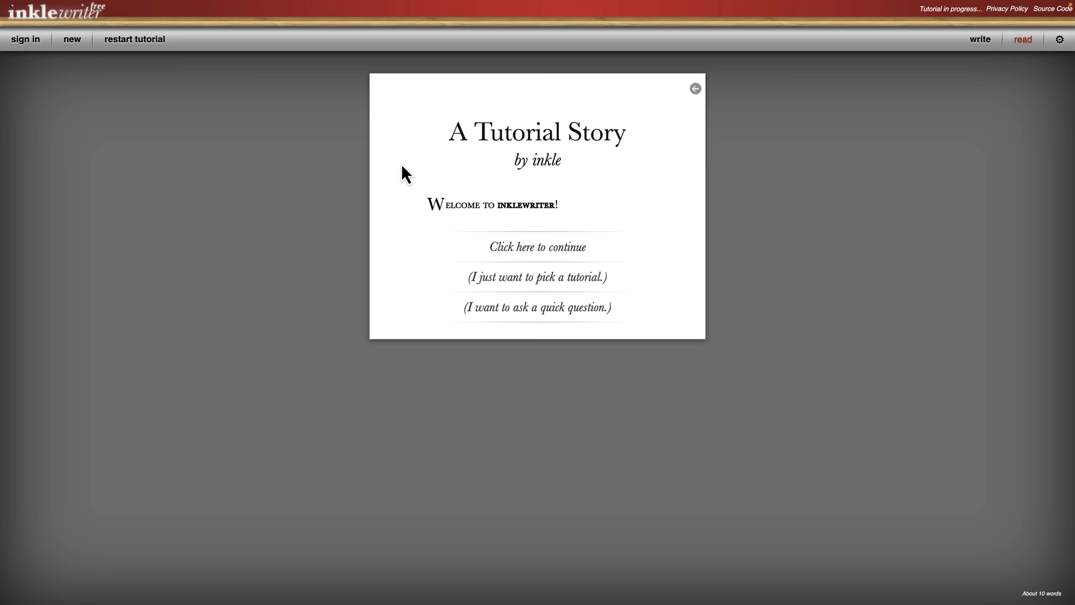
Step: Continue into the inklewriter tutorial and view the Example story as a branching map
left_click(980, 40)
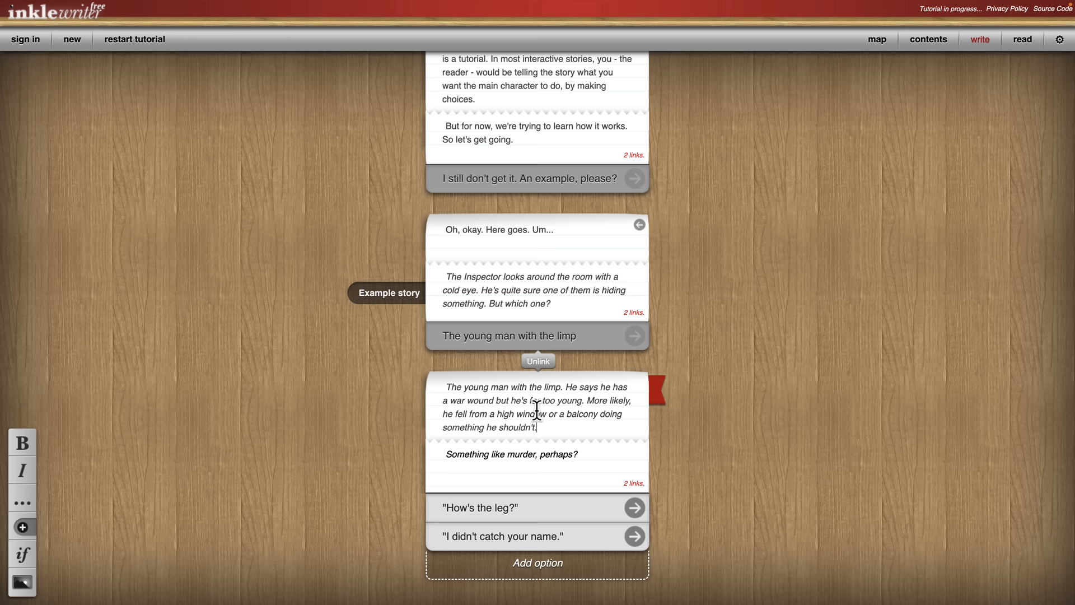
left_click(876, 39)
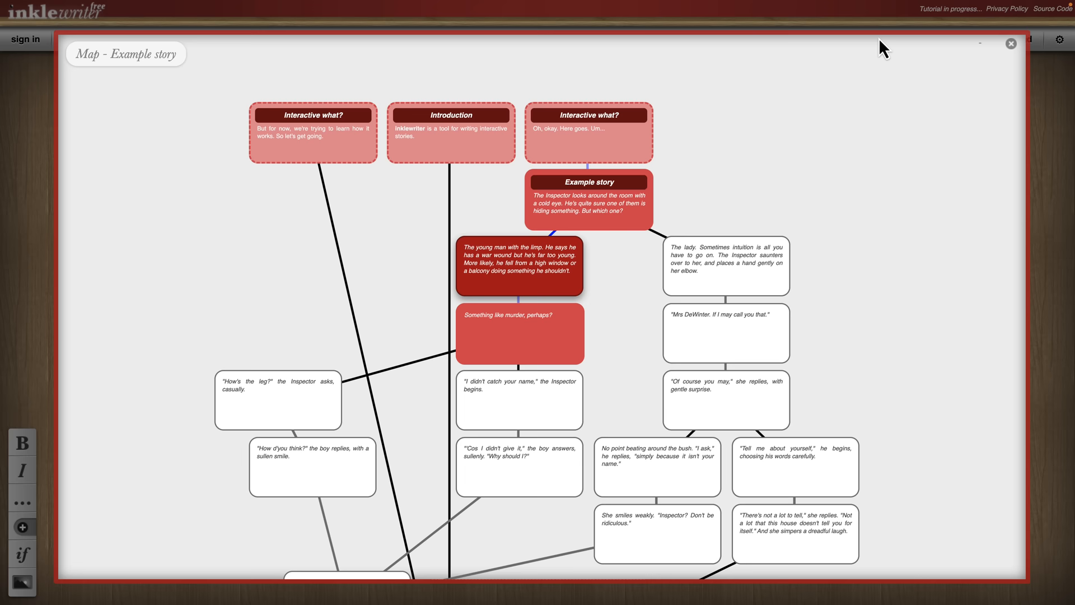
scroll("down", 3)
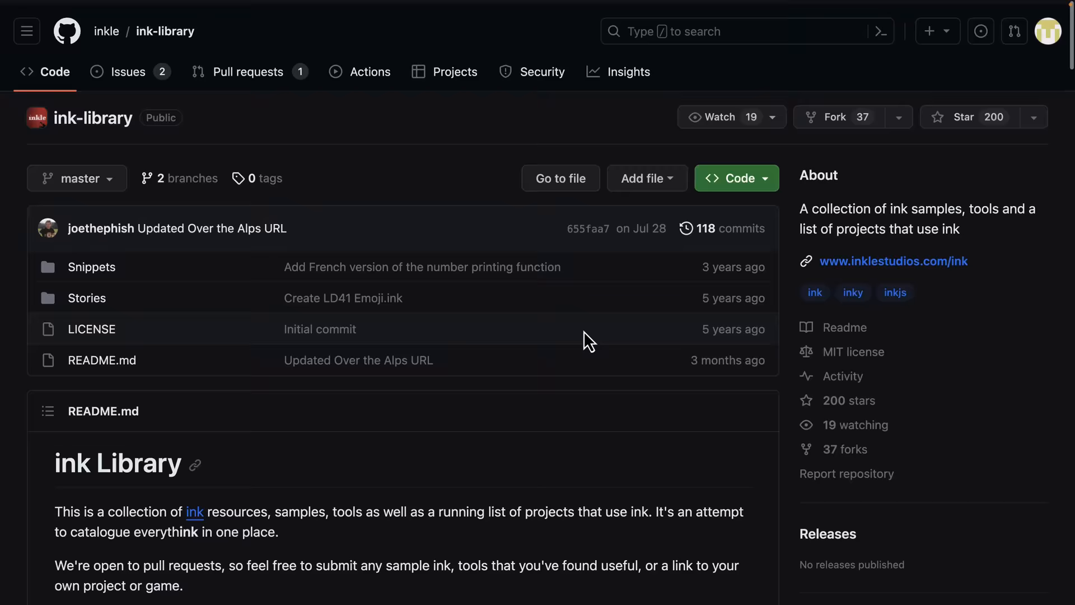
Step: Scroll the ink-library README past its list of ink runtime ports and engine integrations
scroll("down", 3)
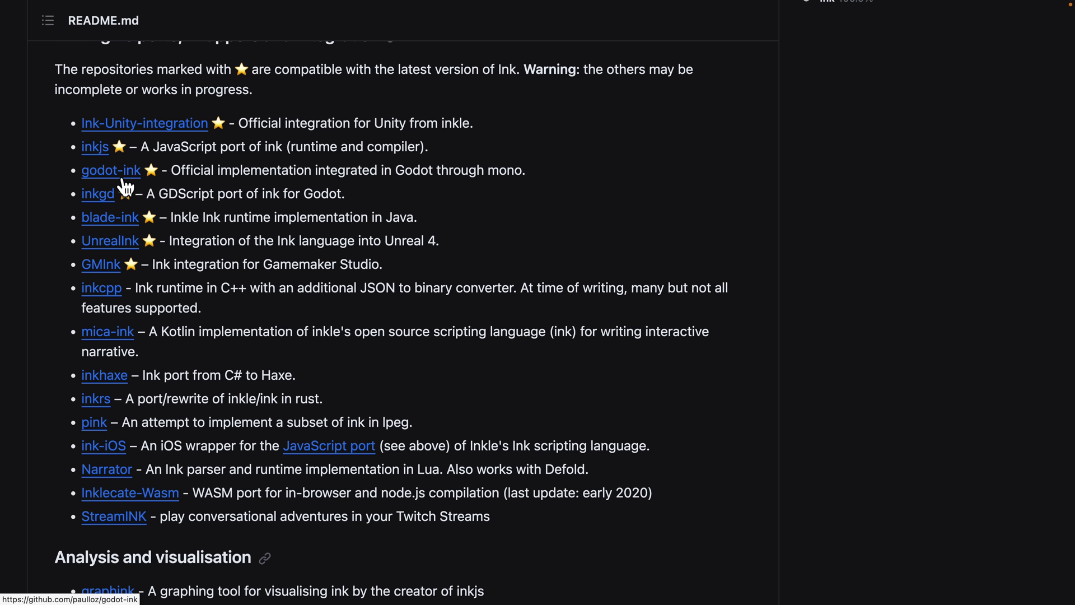
mouse_move(111, 201)
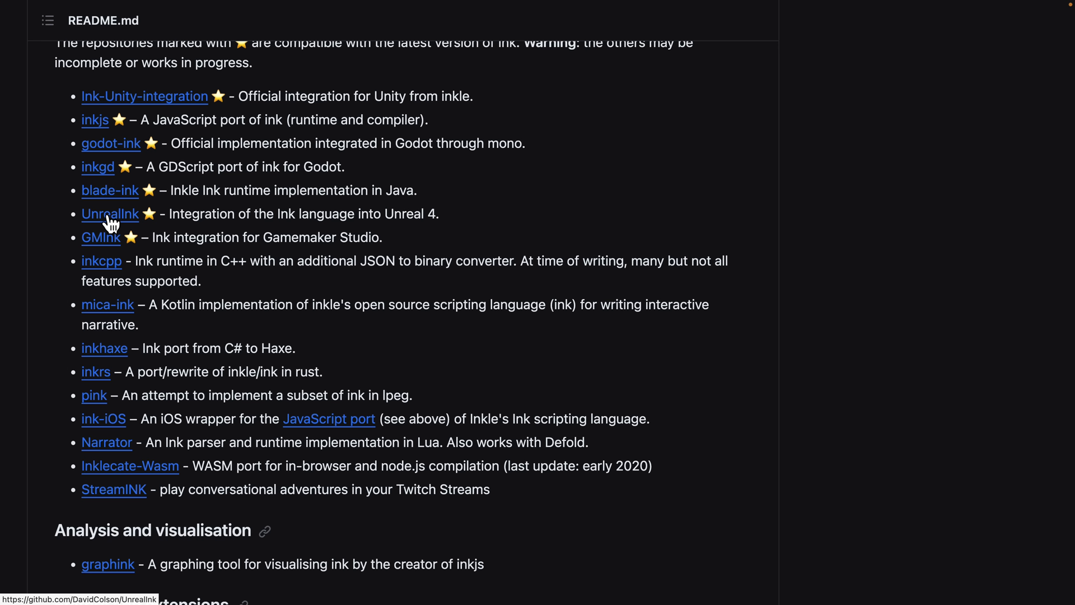
mouse_move(115, 274)
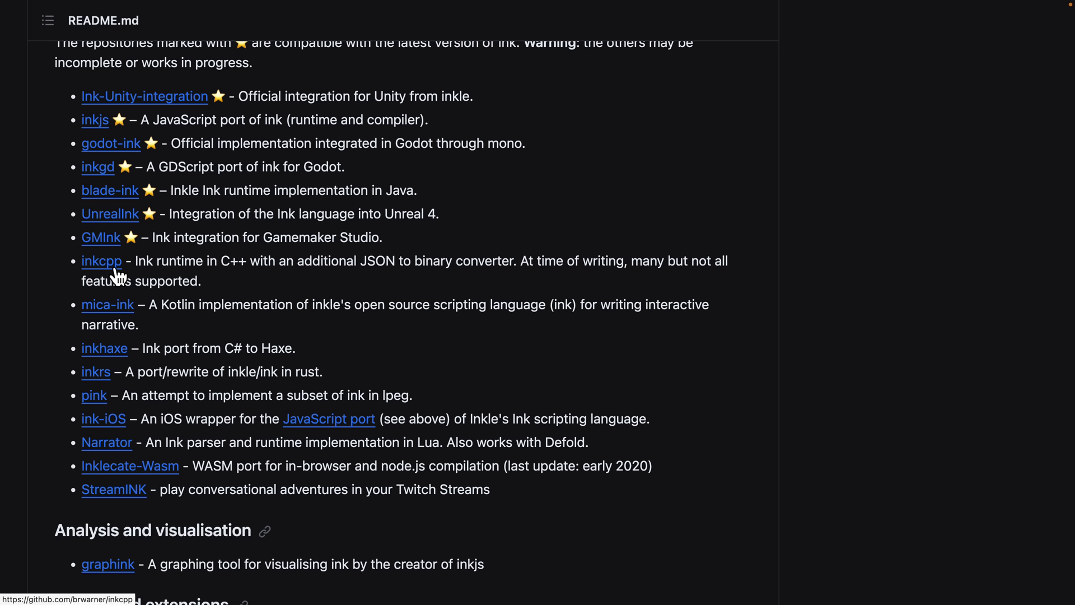
mouse_move(290, 341)
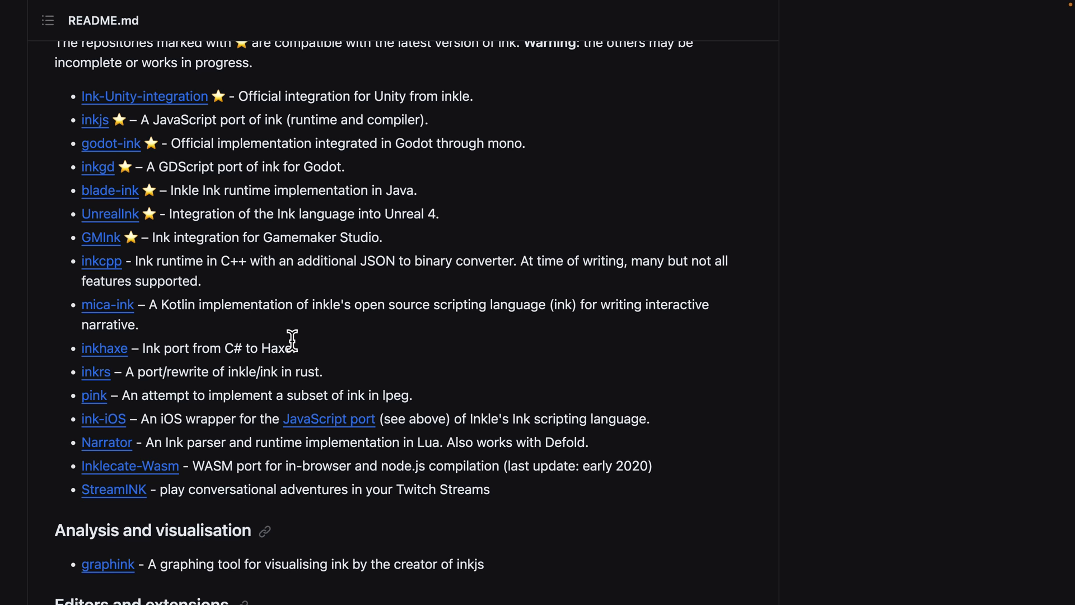
scroll("down", 3)
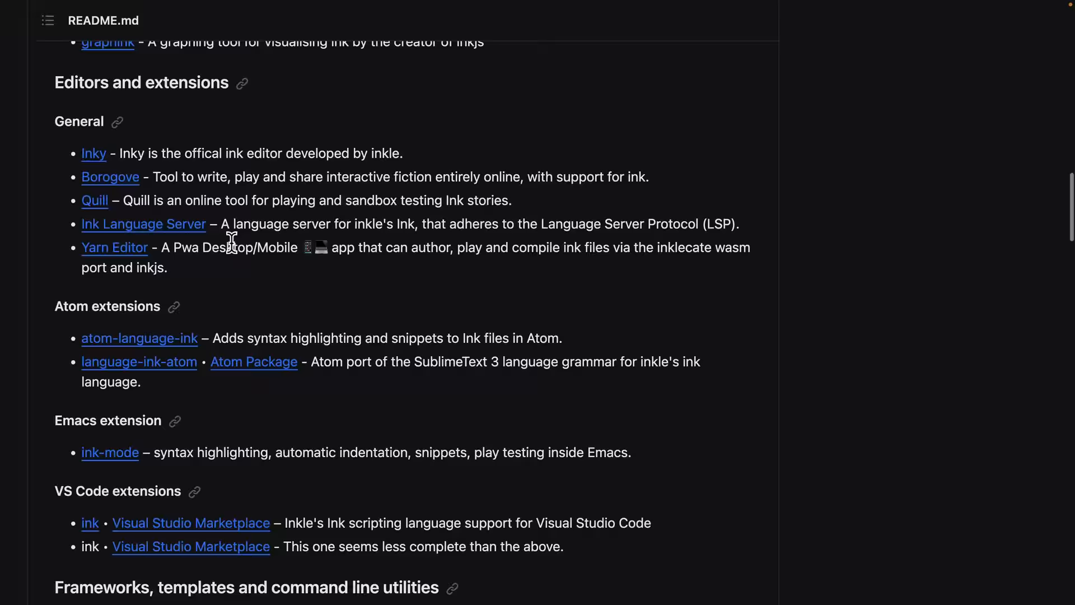
Step: Scroll the ink-library README through Editors and extensions and the Frameworks, templates section
scroll("down", 3)
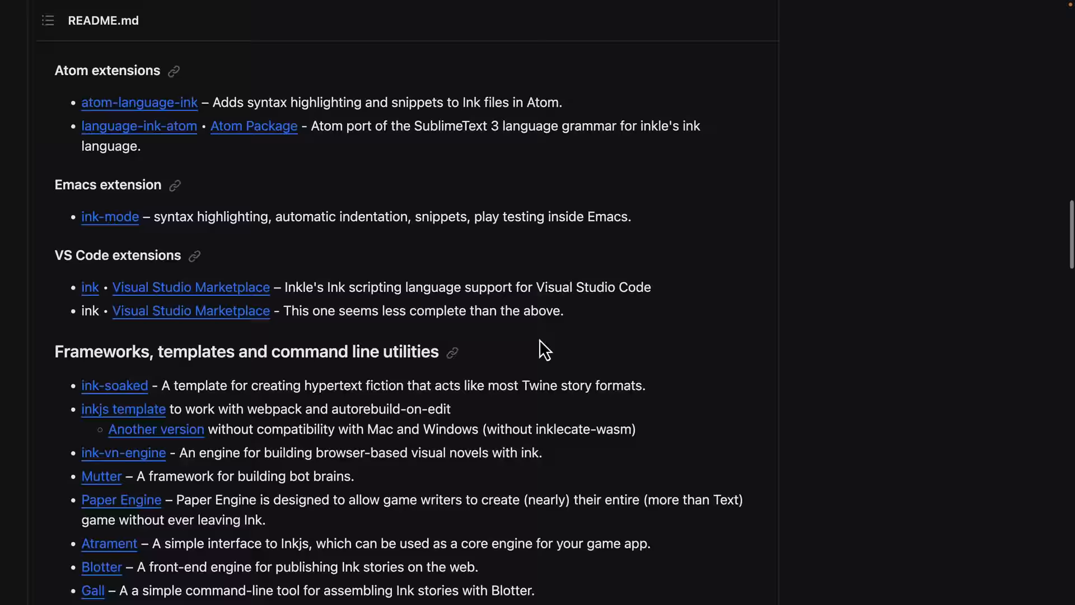
scroll("down", 3)
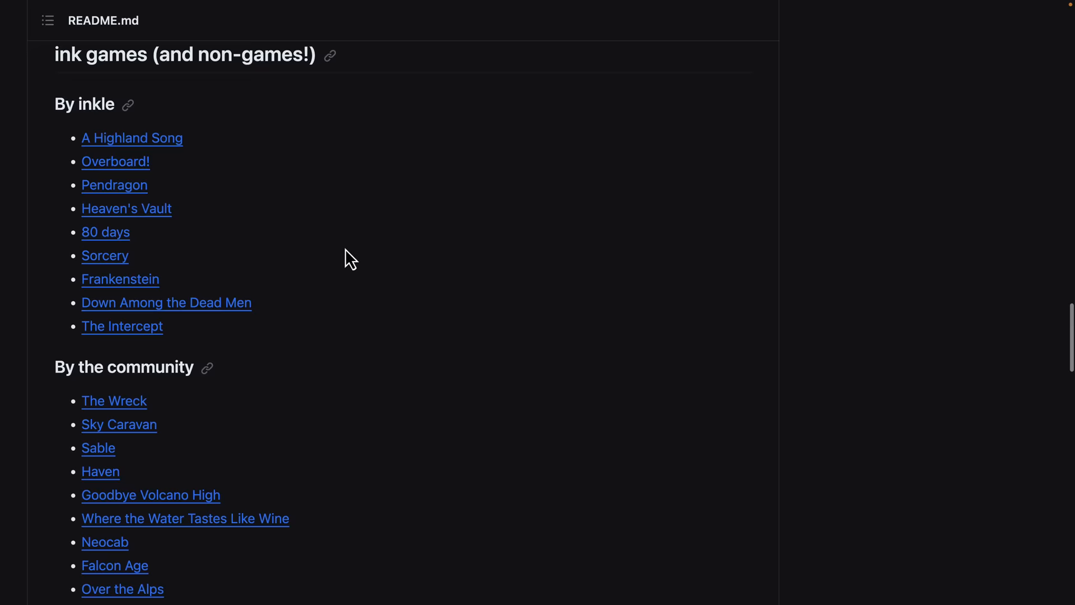
Step: Browse the README's ink games lists by inkle and by the community
scroll("down", 3)
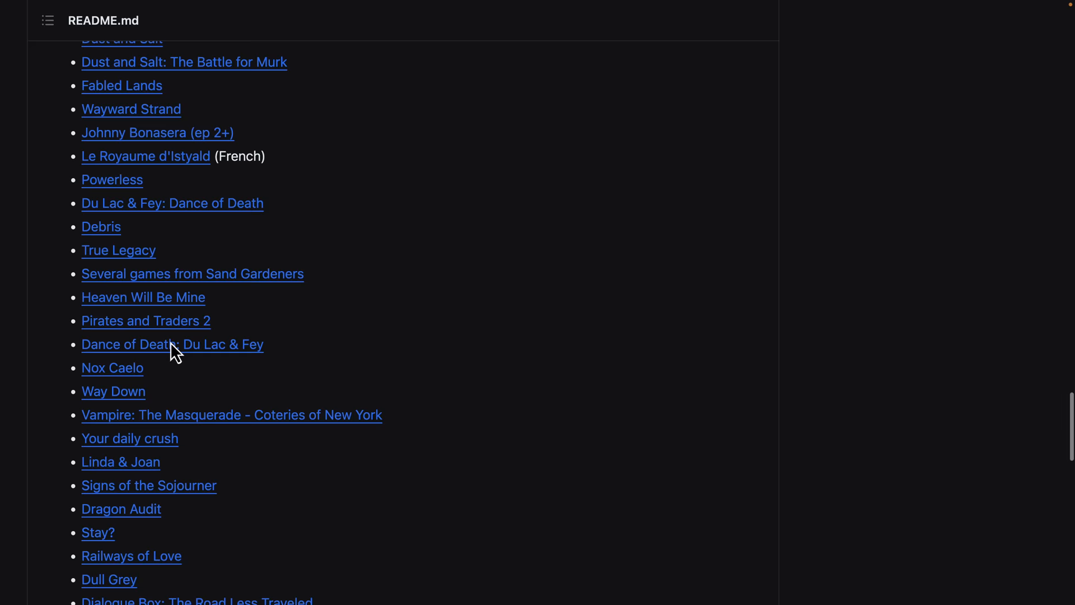
scroll("up", 3)
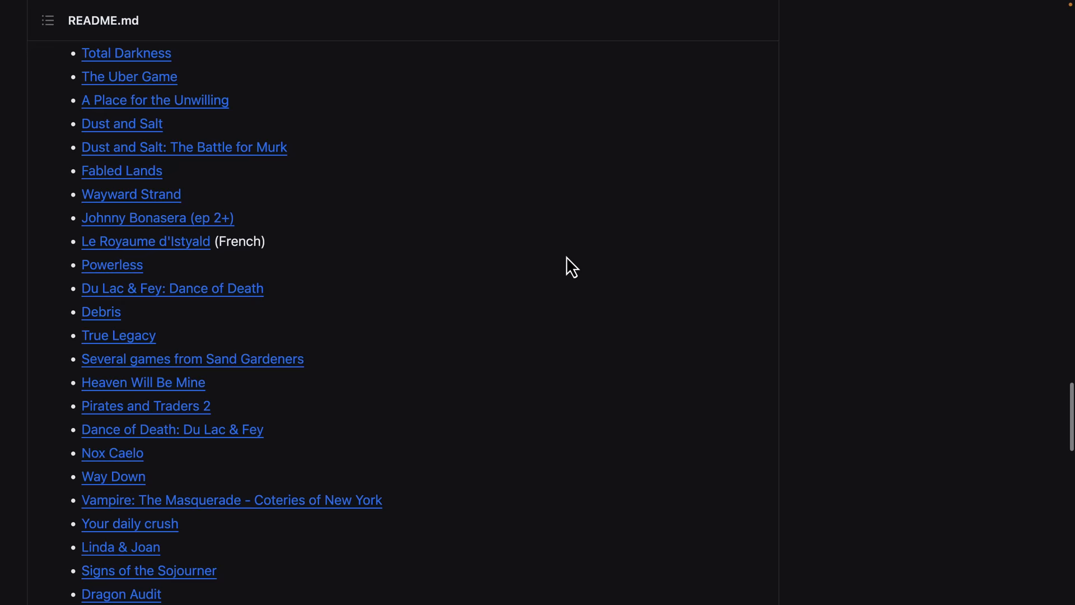
scroll("up", 3)
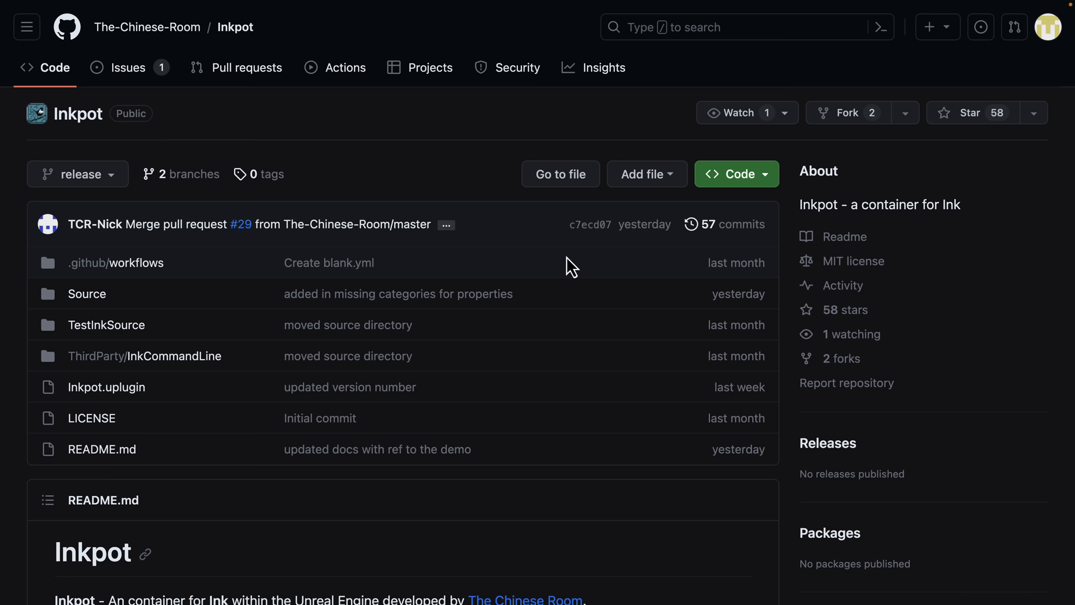
Step: Read the Inkpot README's Unreal Engine 5.3 requirements and visit The Chinese Room website
scroll("down", 3)
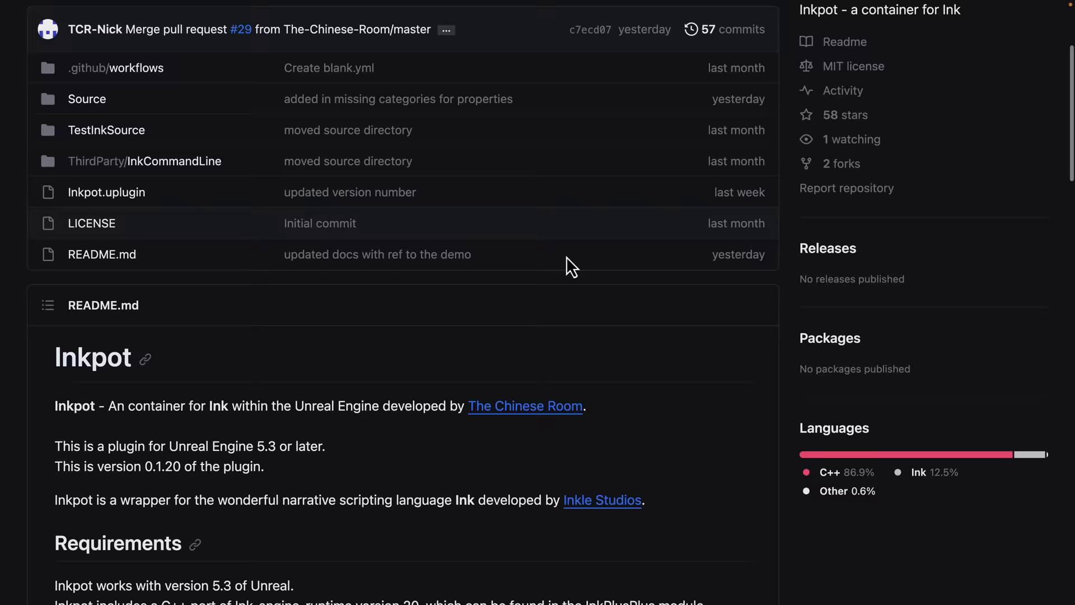
scroll("down", 3)
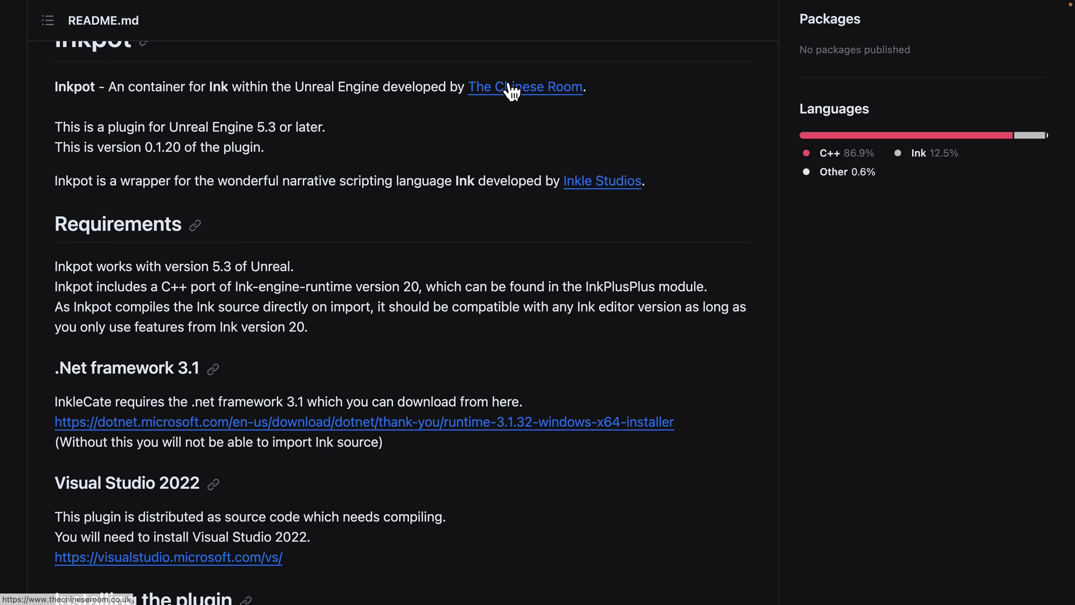
mouse_move(260, 118)
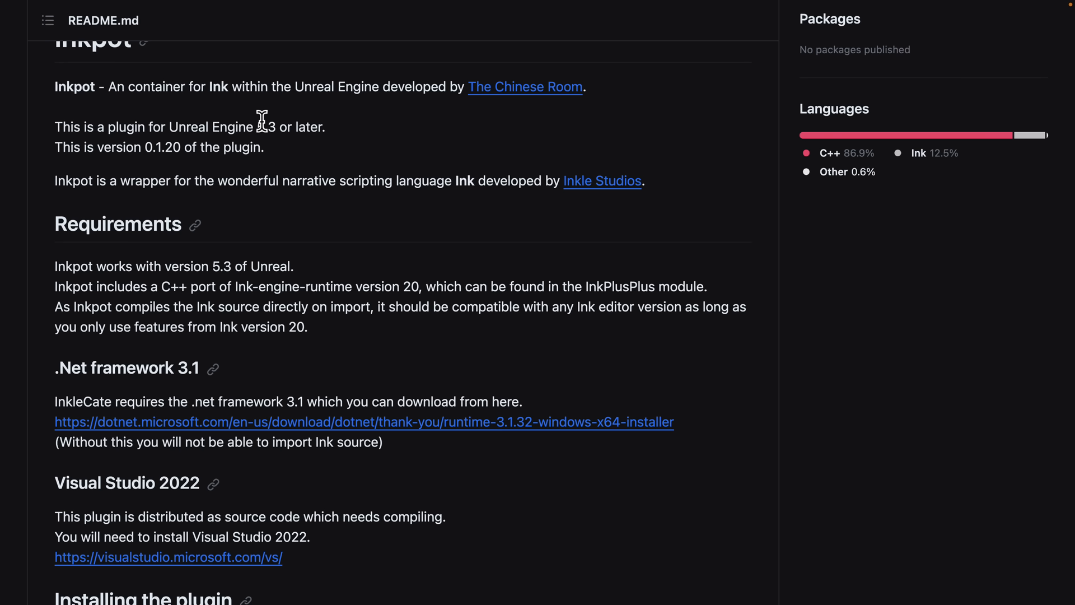
left_click(524, 87)
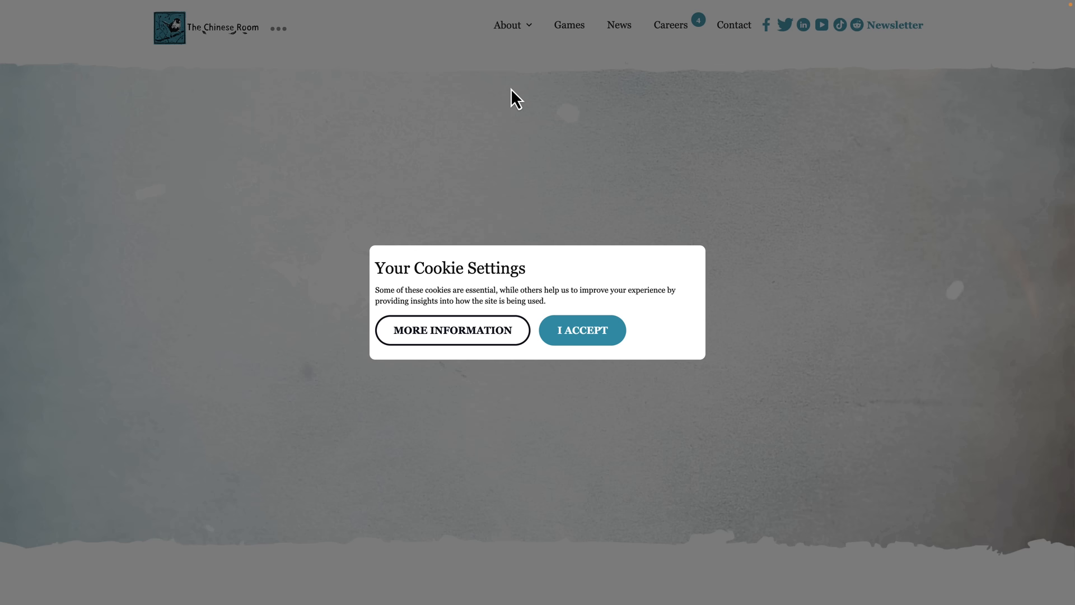
Step: Accept the cookie settings and dismiss the newsletter sign-up popup
left_click(581, 330)
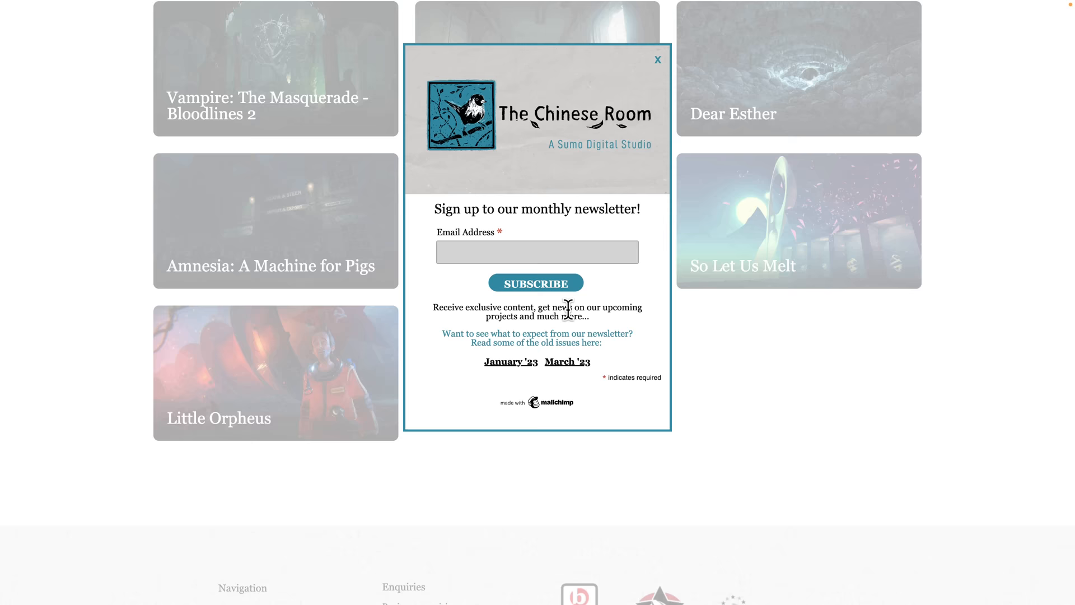
left_click(656, 60)
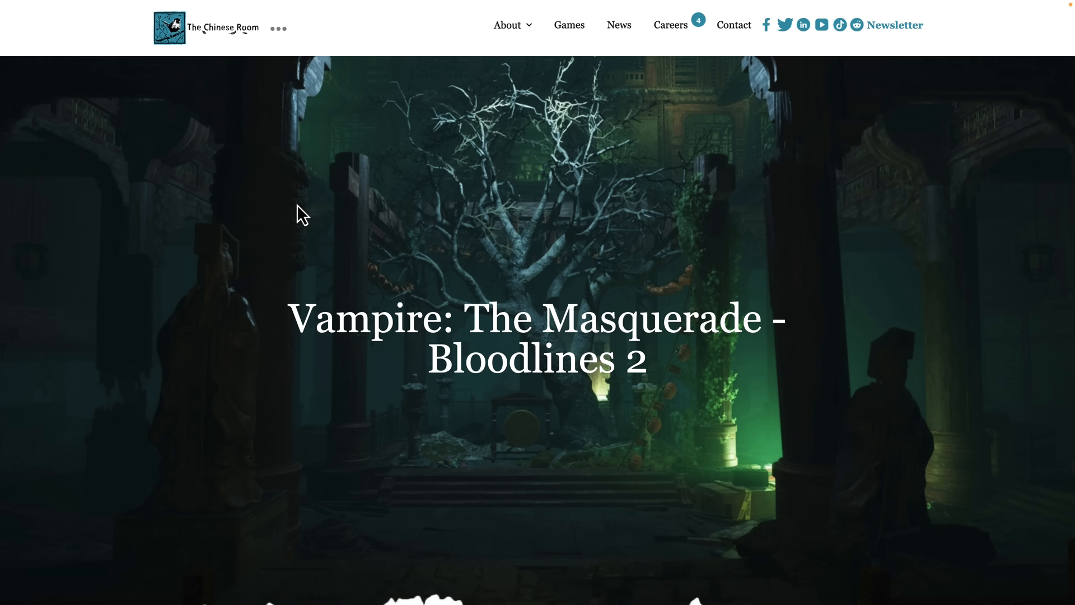
mouse_move(888, 270)
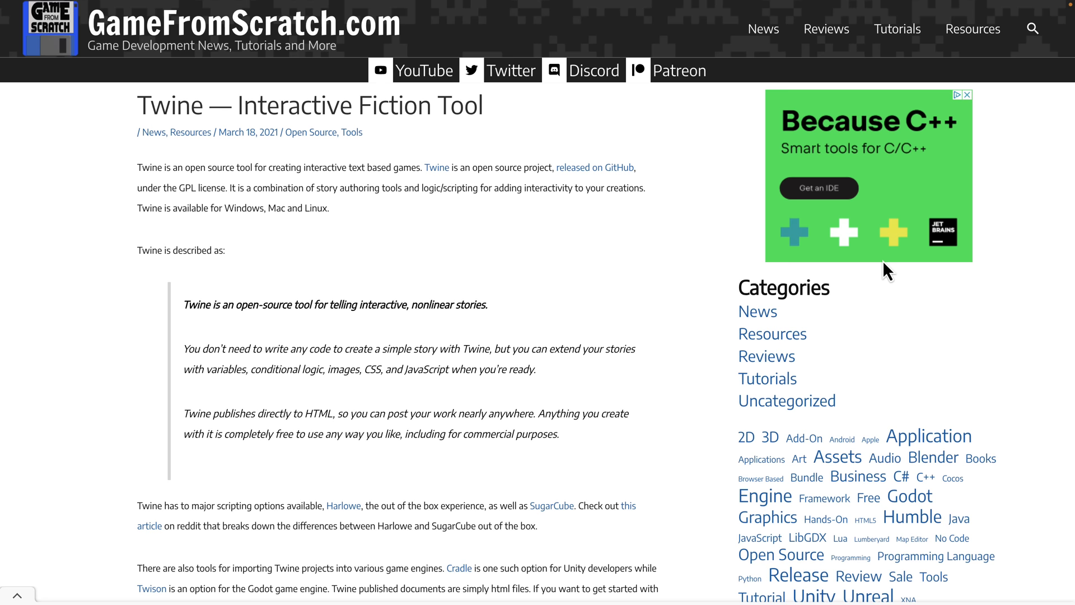
mouse_move(88, 209)
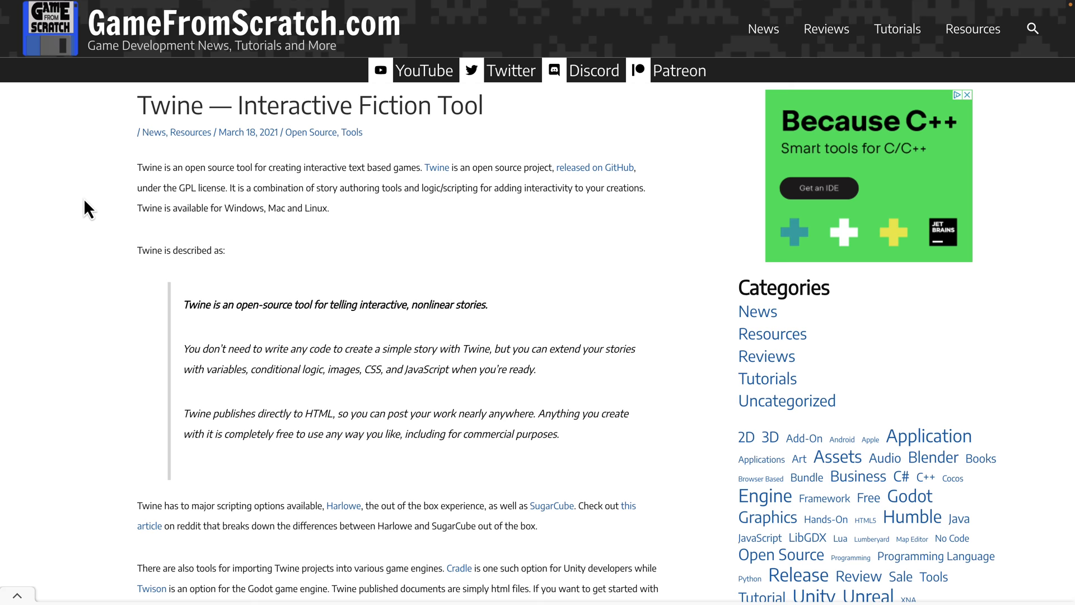
Step: Scroll the Twine article to bring its embedded Twine video into view
scroll("down", 3)
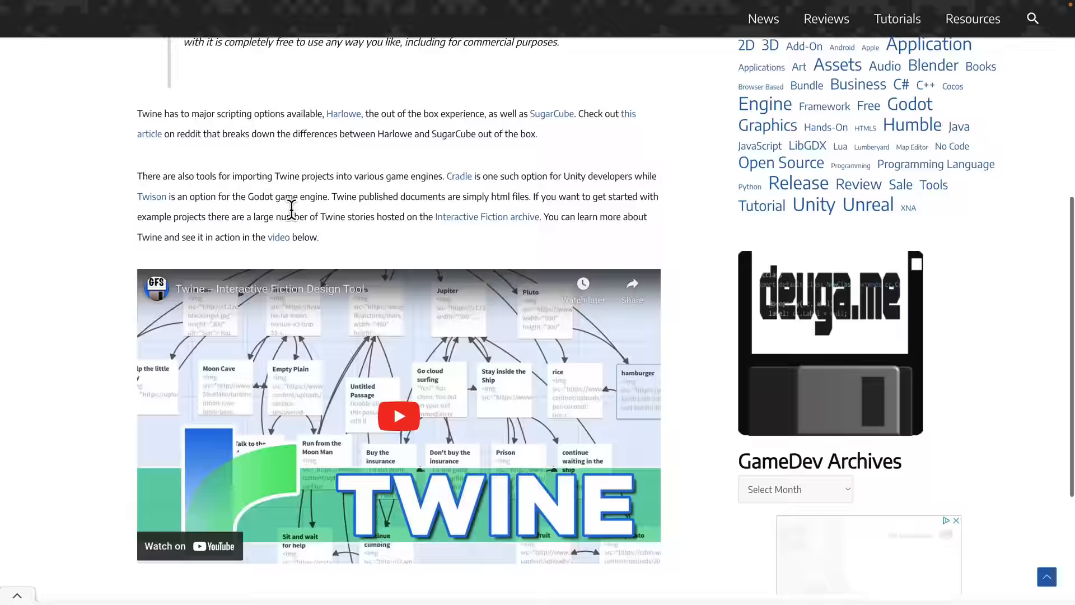
scroll("up", 3)
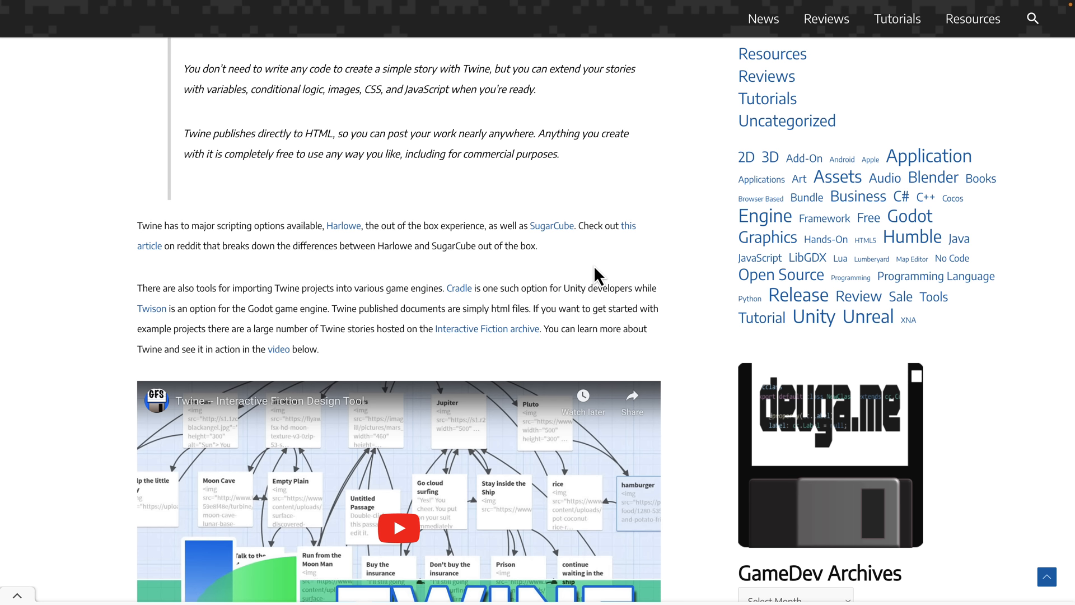